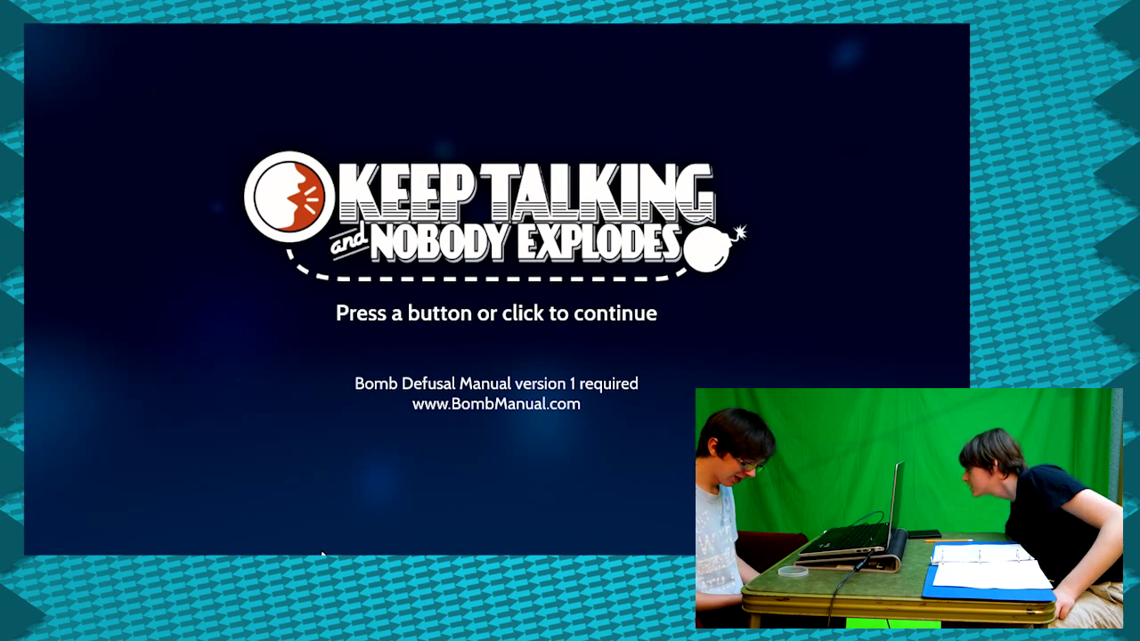
Step: Continue past the title screen so the first bomb goes live and its countdown starts
left_click(496, 313)
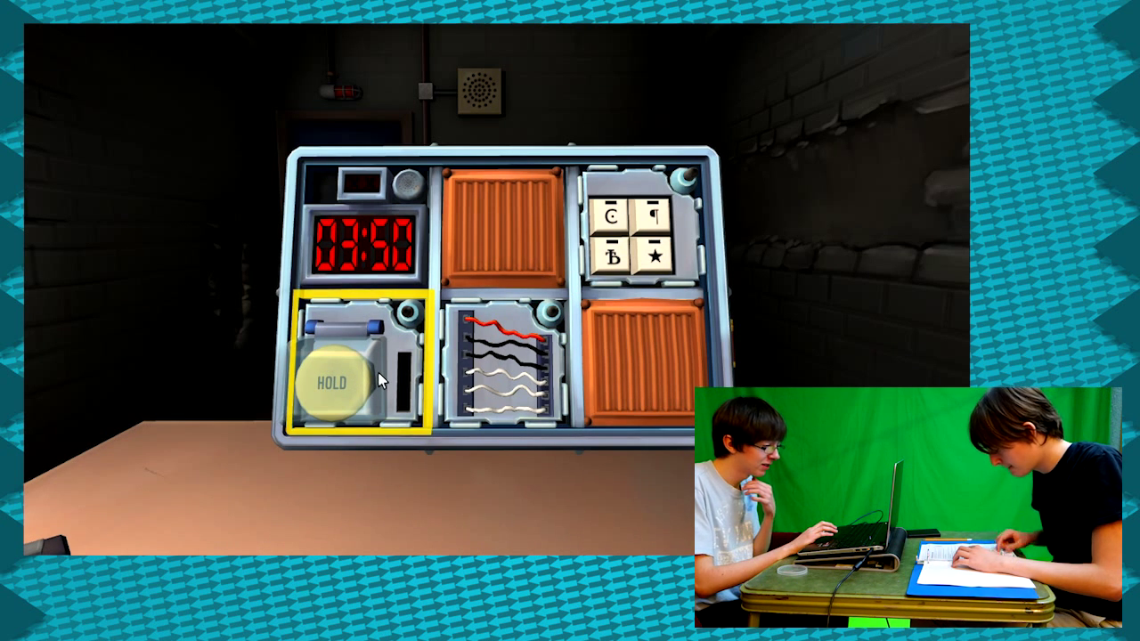
Step: Hold the big button and release it when the timer matches the strip's rule, turning its light green
left_click(335, 376)
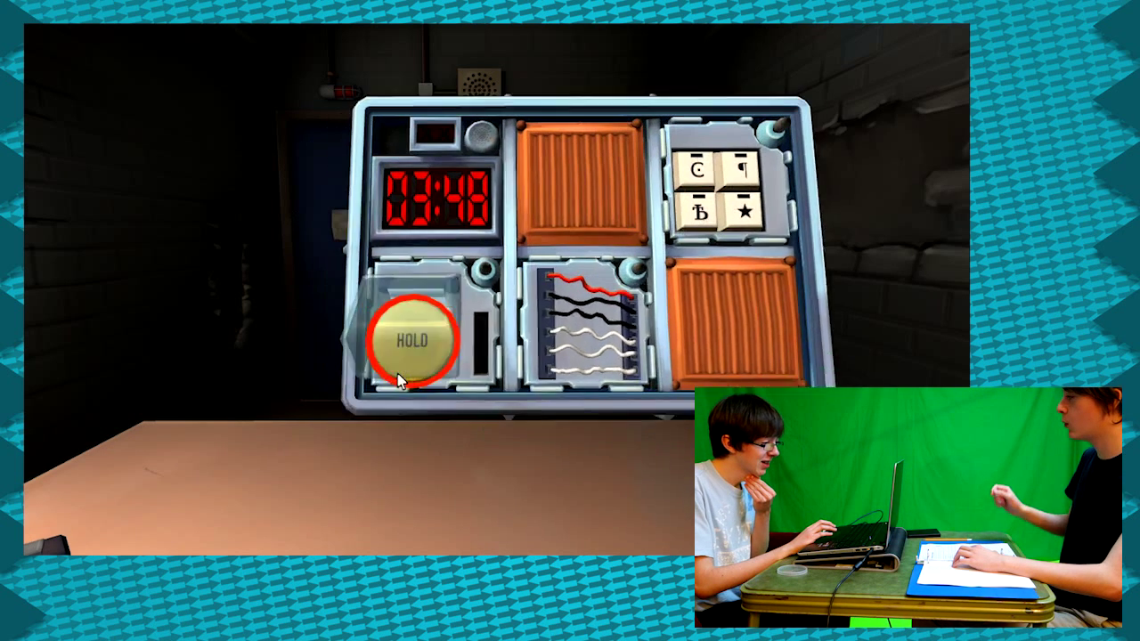
left_click(411, 339)
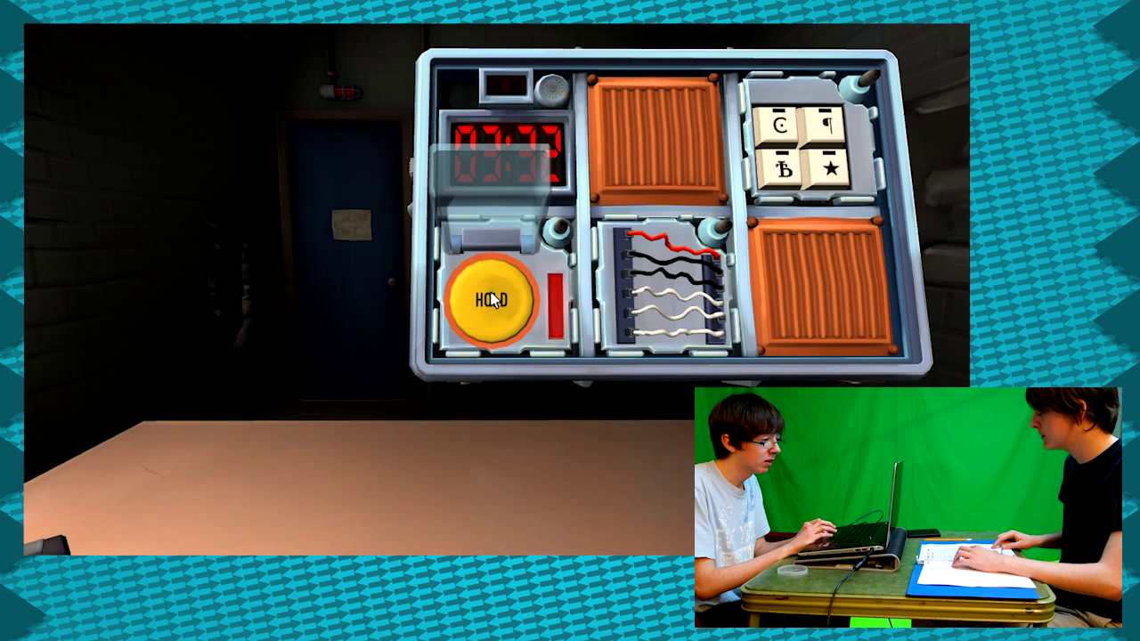
left_click(659, 294)
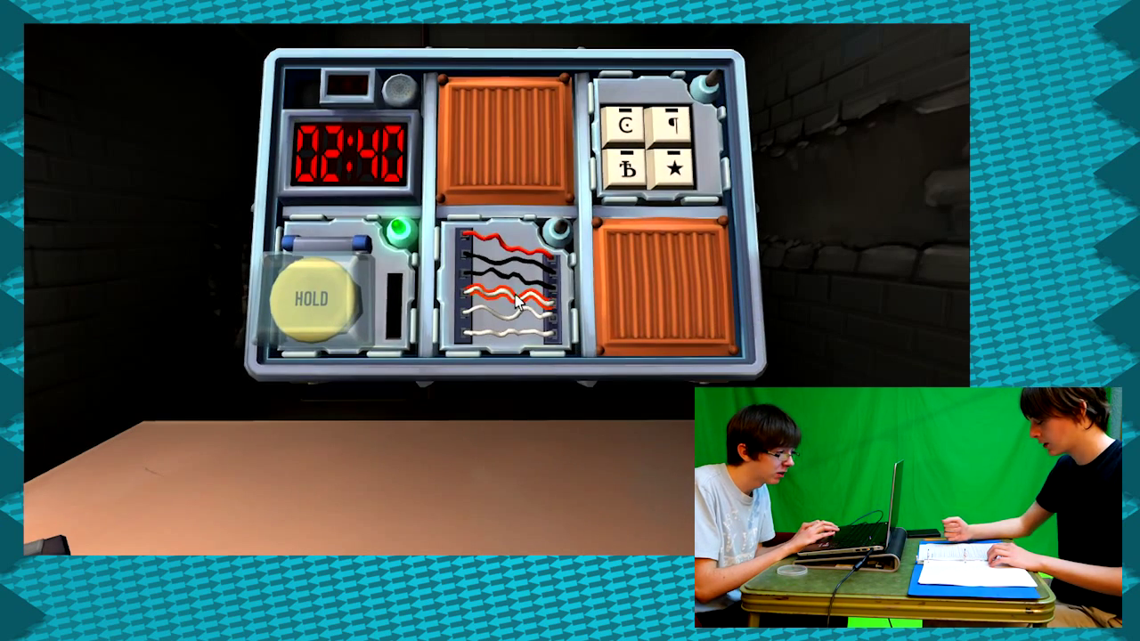
Step: Cut the correct wire to disarm the wires module, then zoom back out to the bomb
left_click(513, 285)
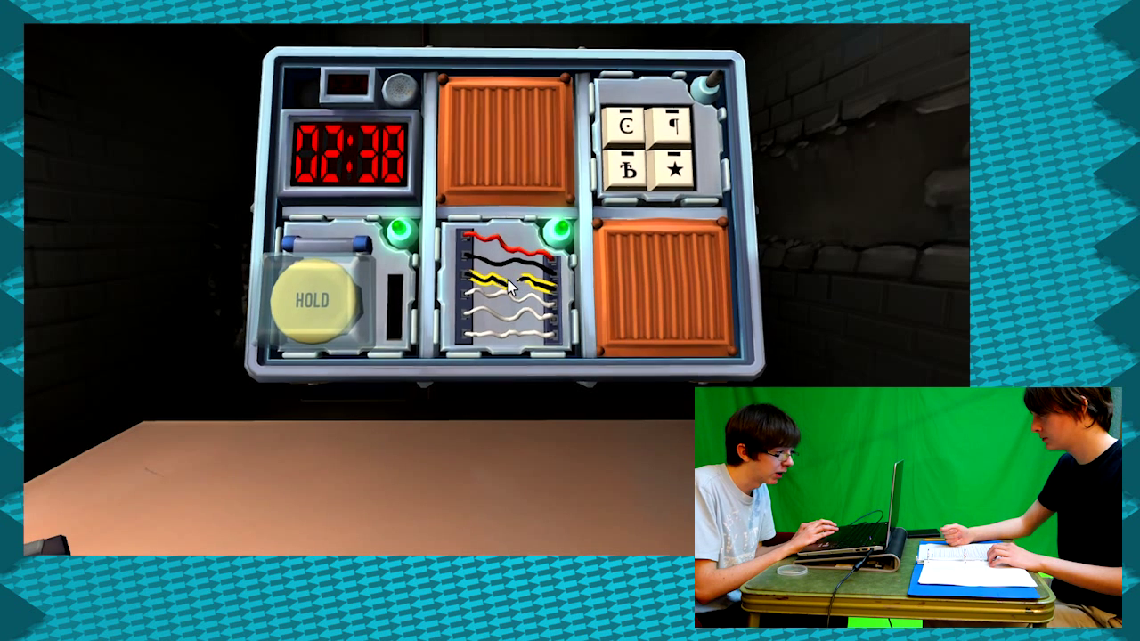
left_click(656, 146)
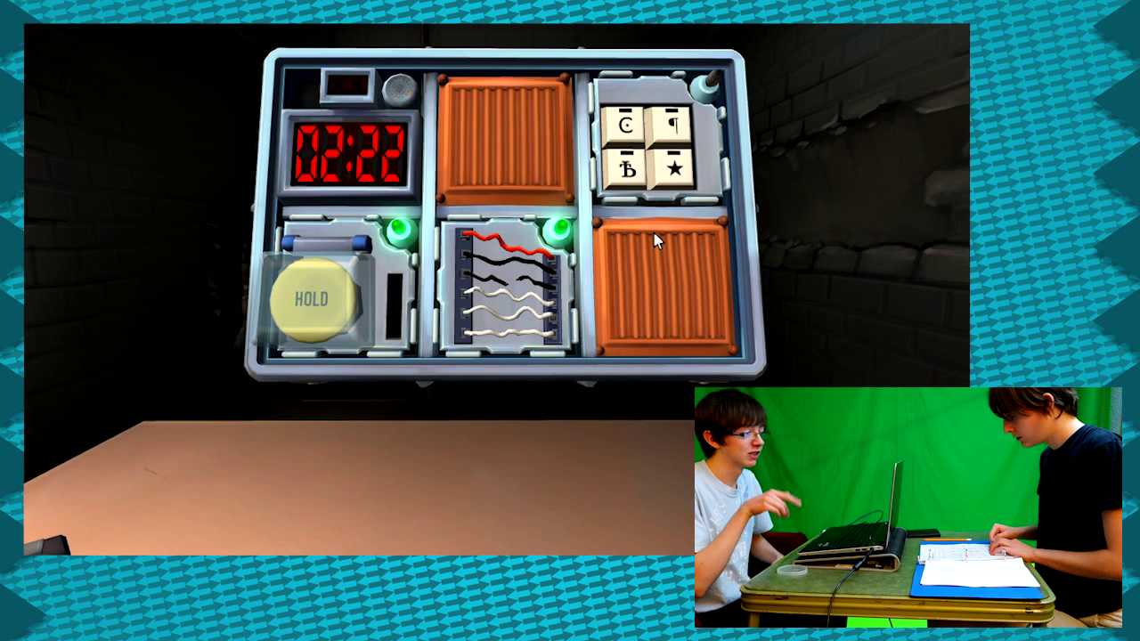
left_click(656, 146)
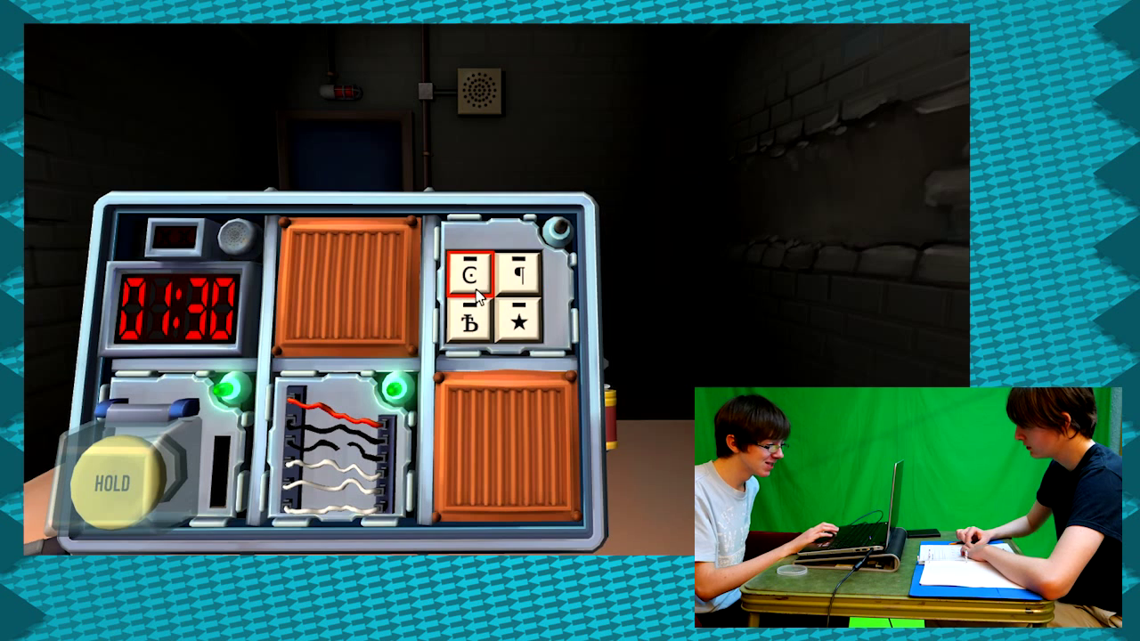
Step: Press the four keypad symbols in the manual's column order, ending with paragraph mark and star
left_click(478, 320)
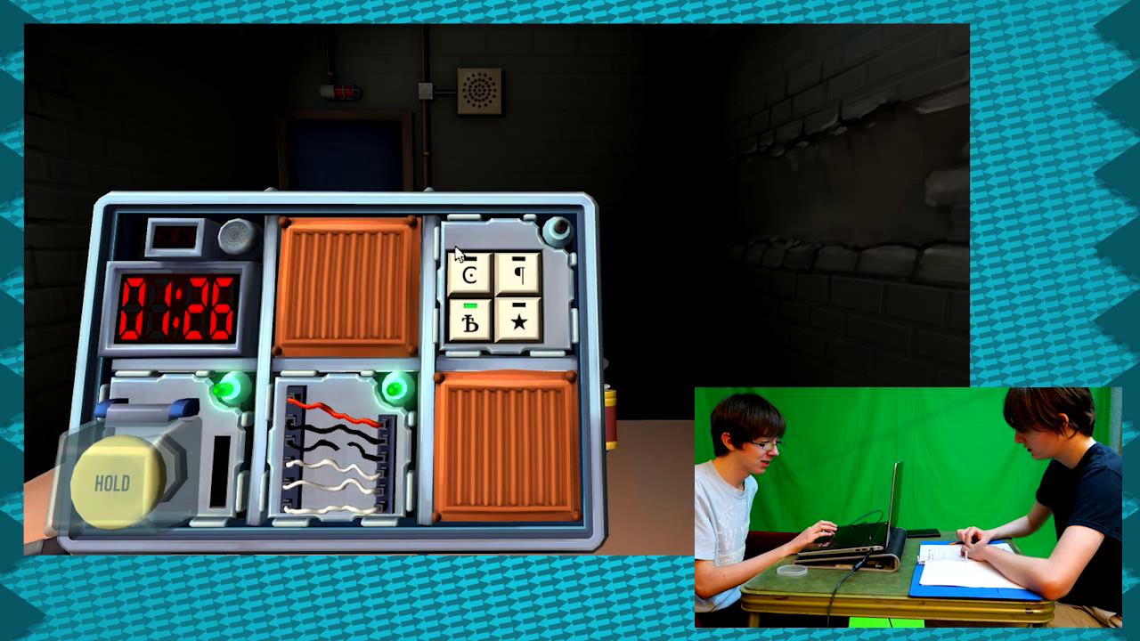
left_click(471, 278)
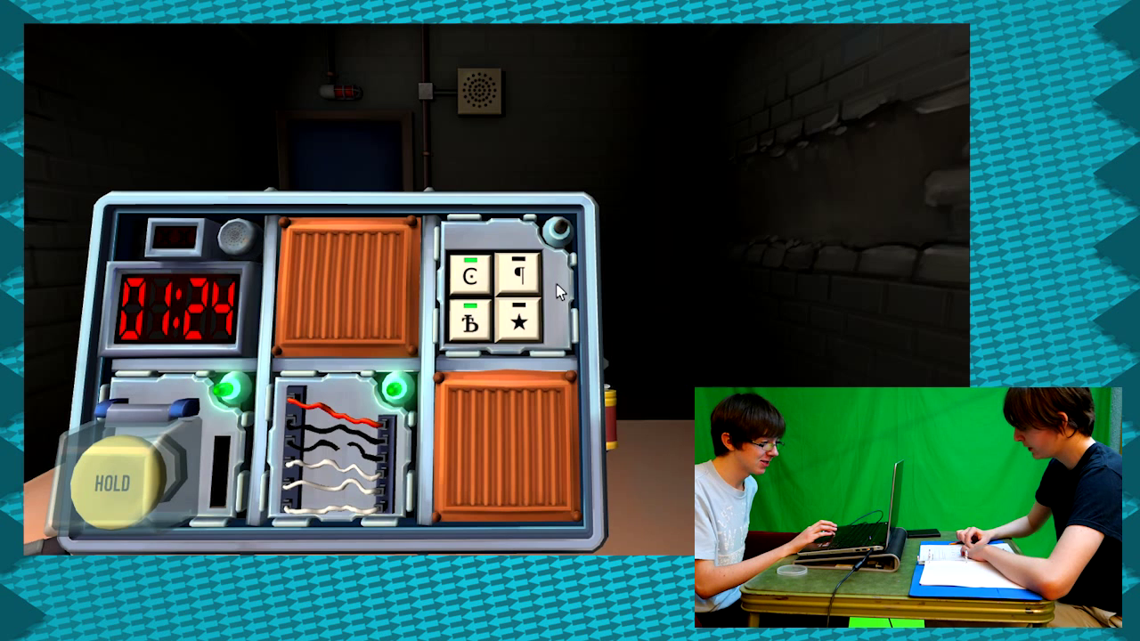
left_click(516, 271)
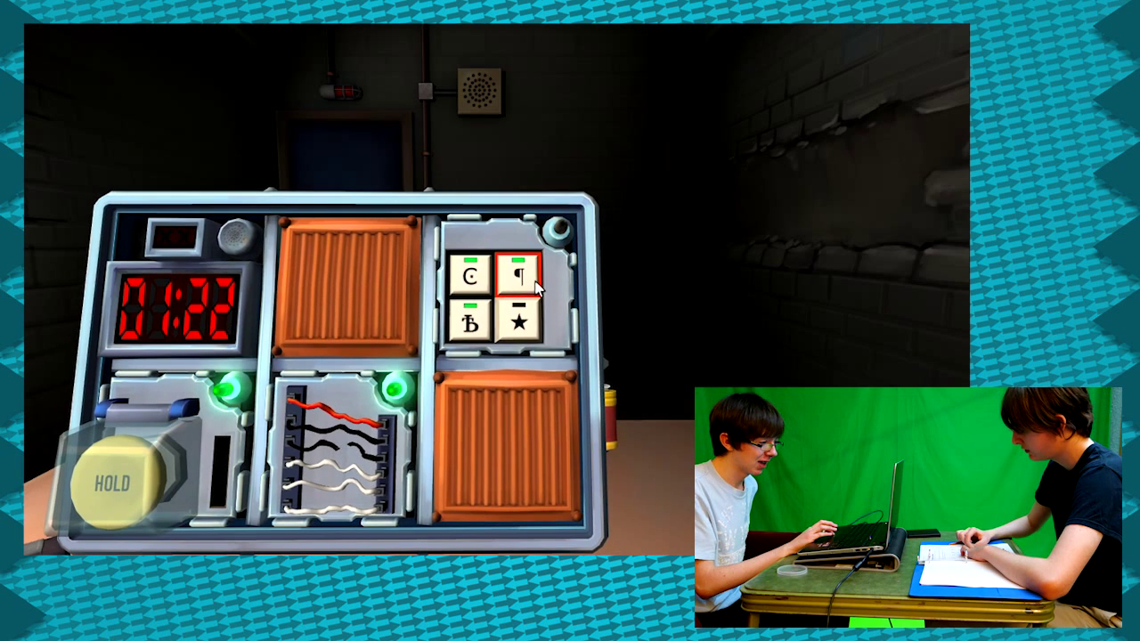
left_click(520, 276)
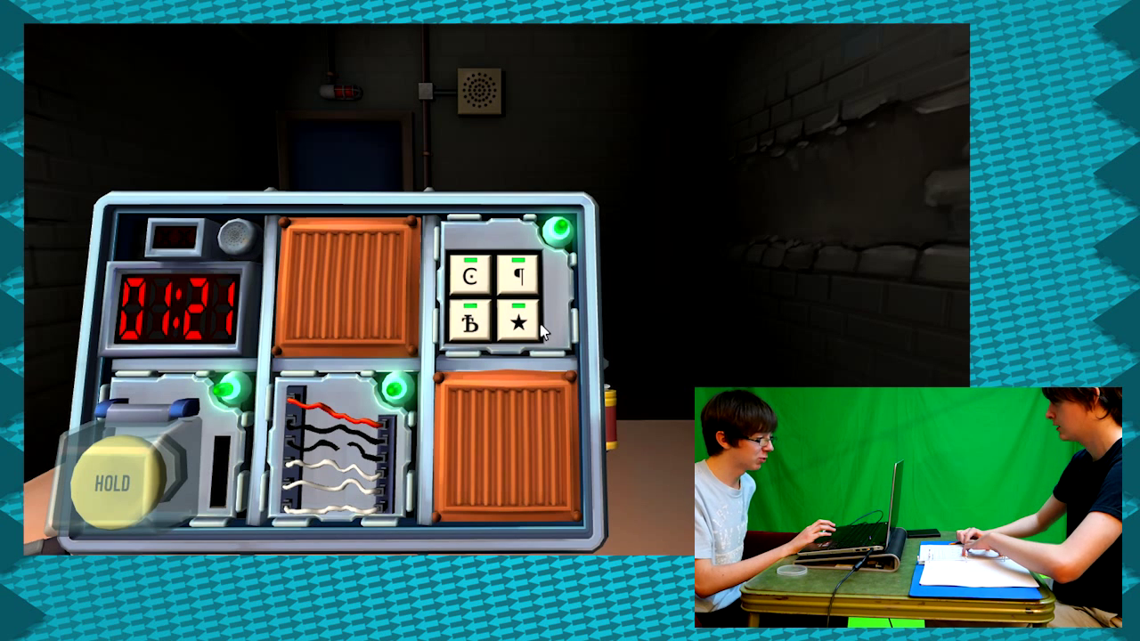
mouse_move(495, 413)
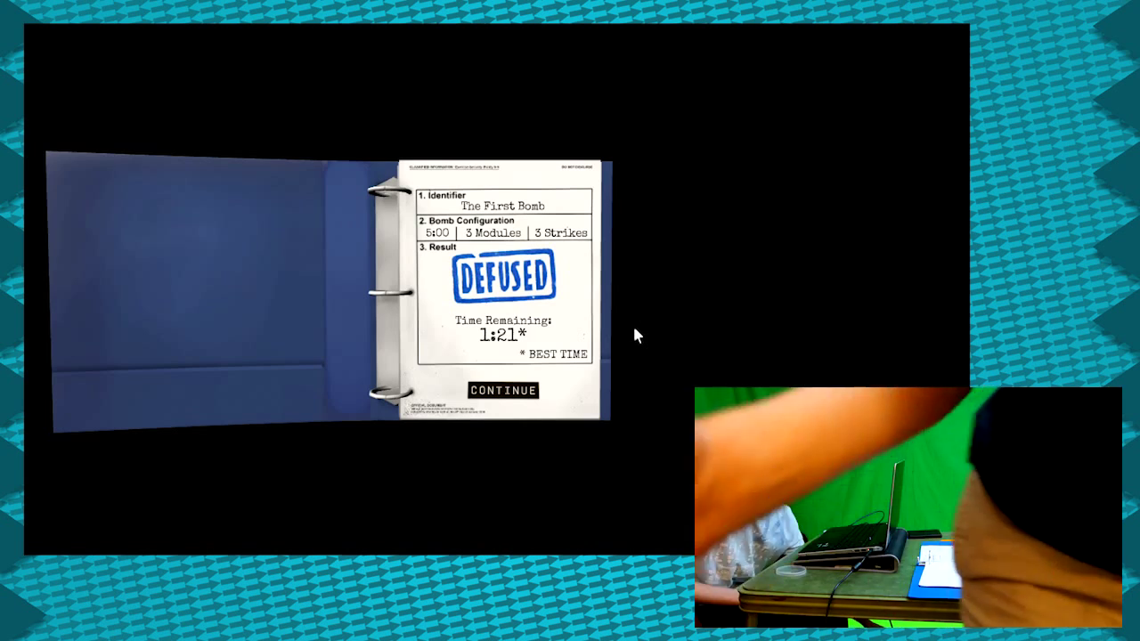
Step: Continue from the first bomb's report so the second three-module bomb goes live
left_click(502, 390)
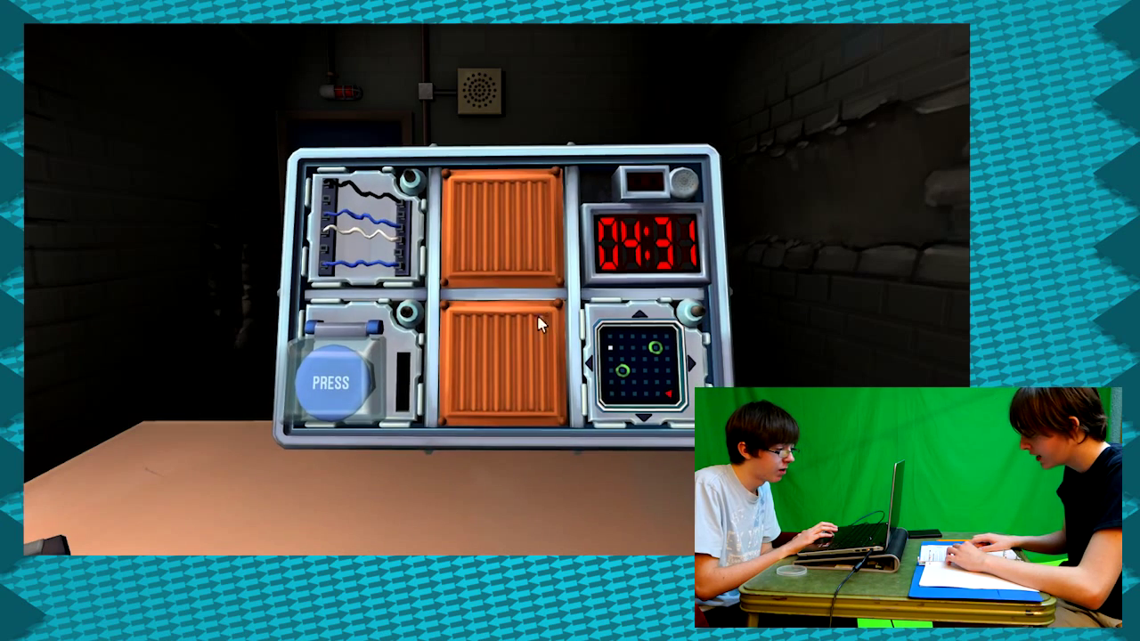
mouse_move(502, 267)
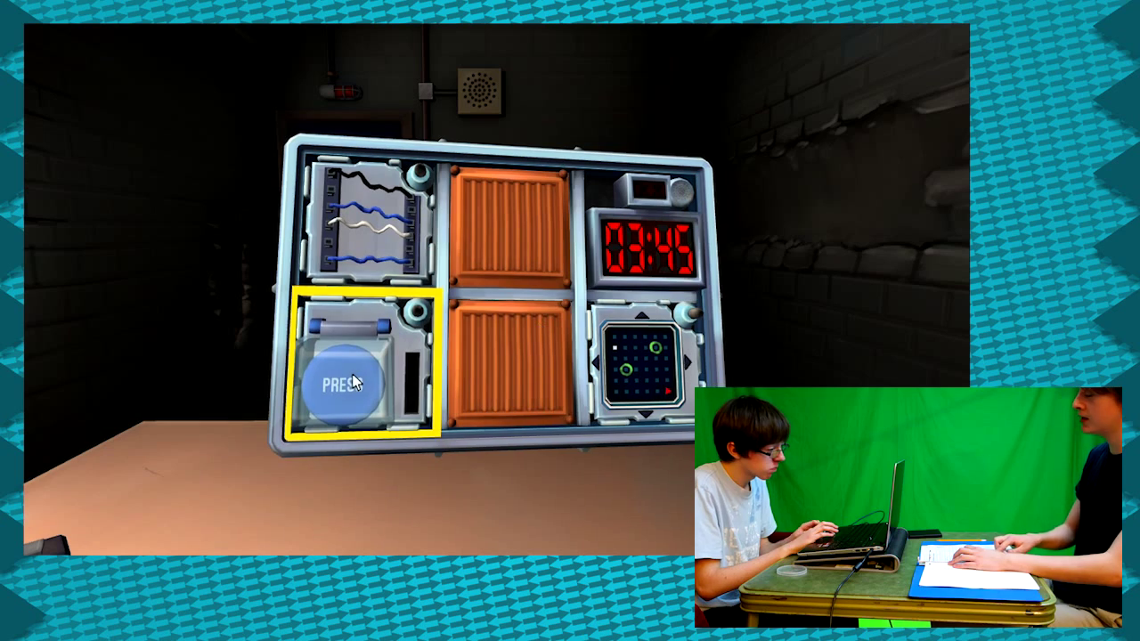
Step: Hold the second bomb's big button and release it at the right moment to disarm it
left_click(347, 383)
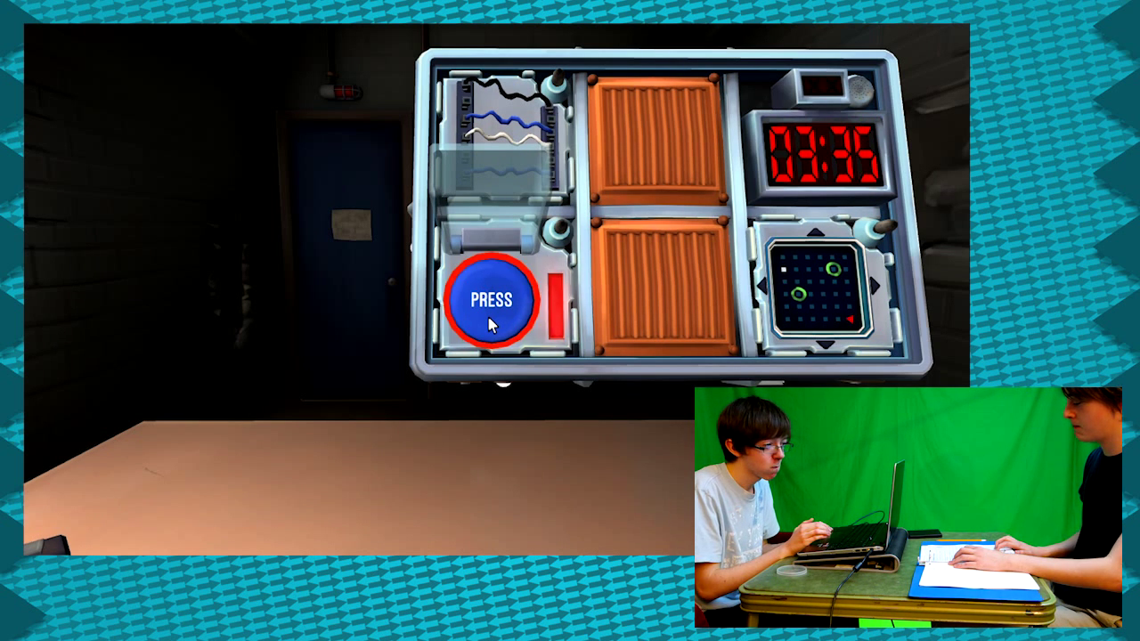
left_click(490, 299)
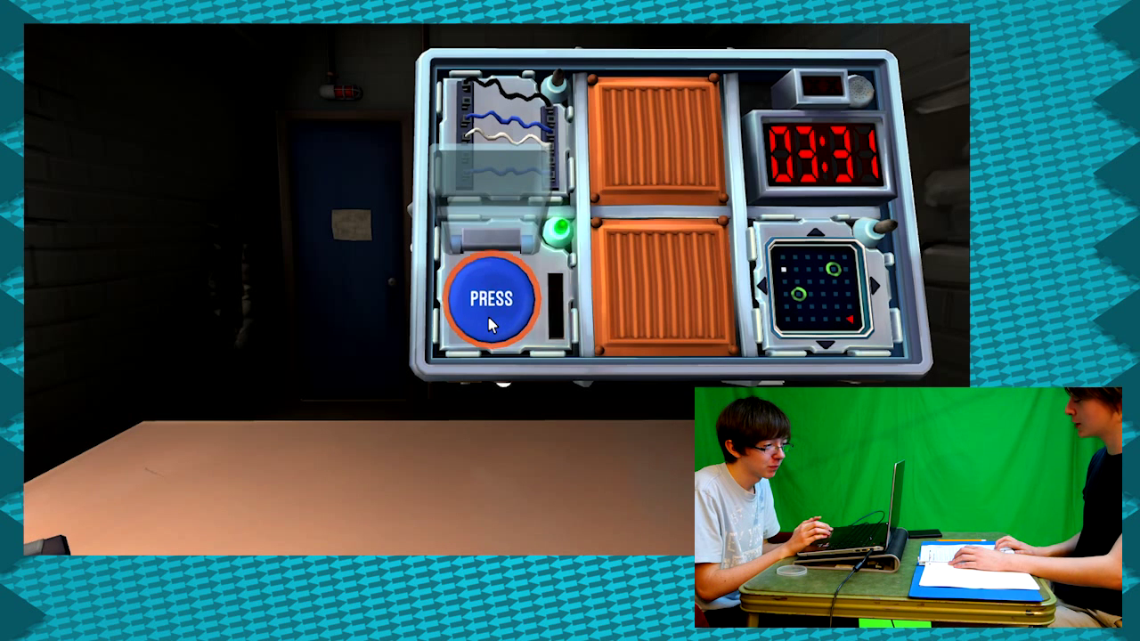
left_click(490, 299)
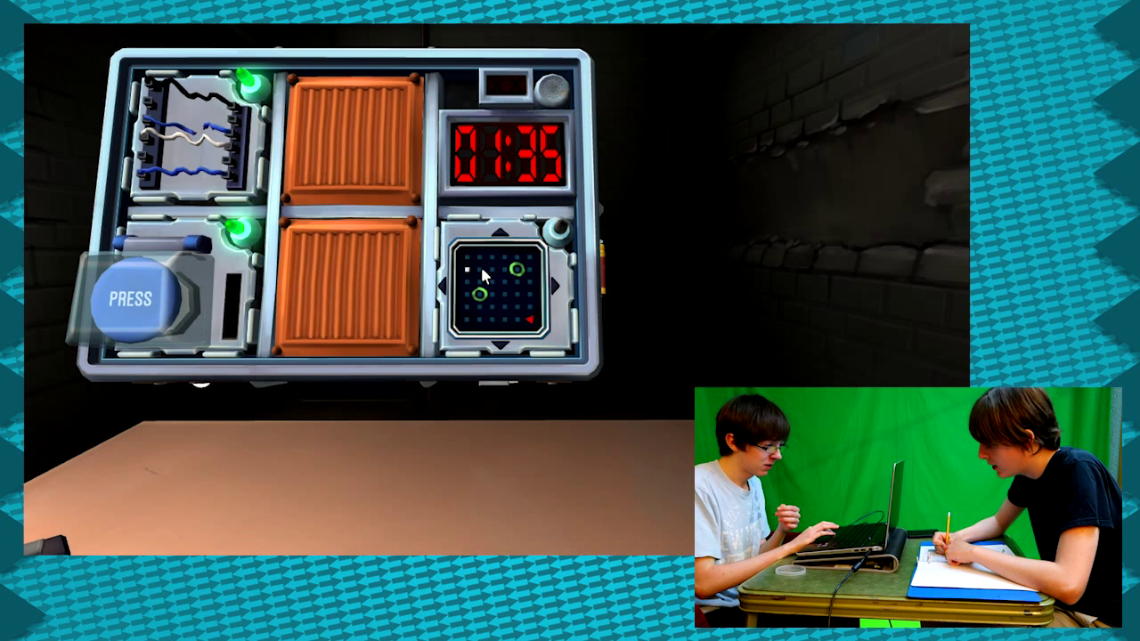
Step: Guide the maze's white dot step by step to the red triangle, defusing the second bomb
left_click(506, 345)
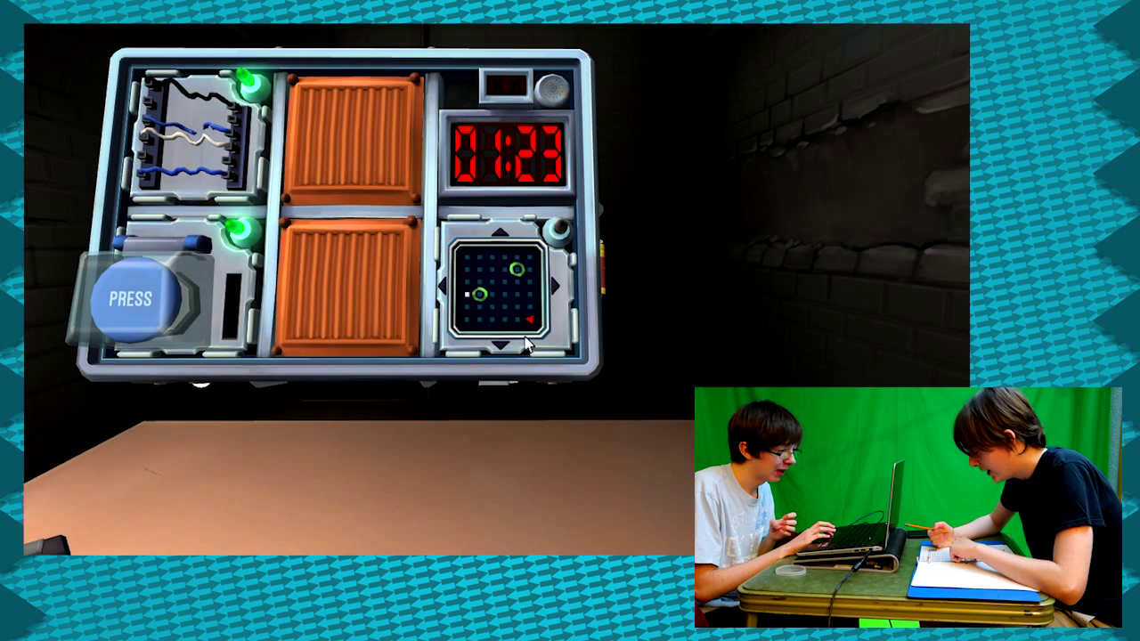
left_click(555, 285)
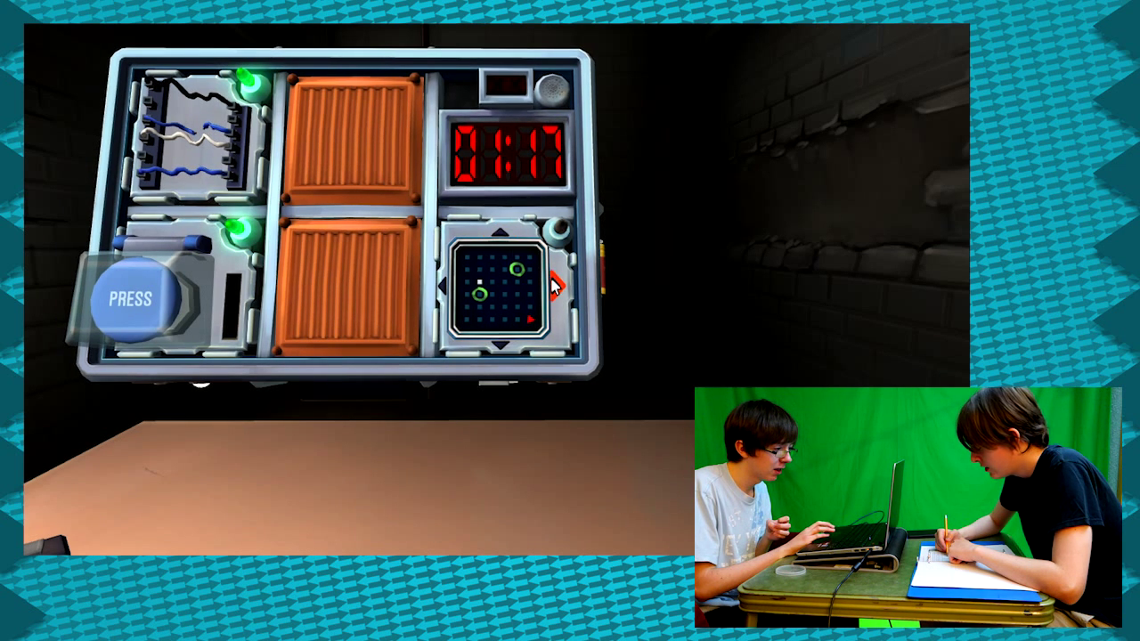
left_click(490, 230)
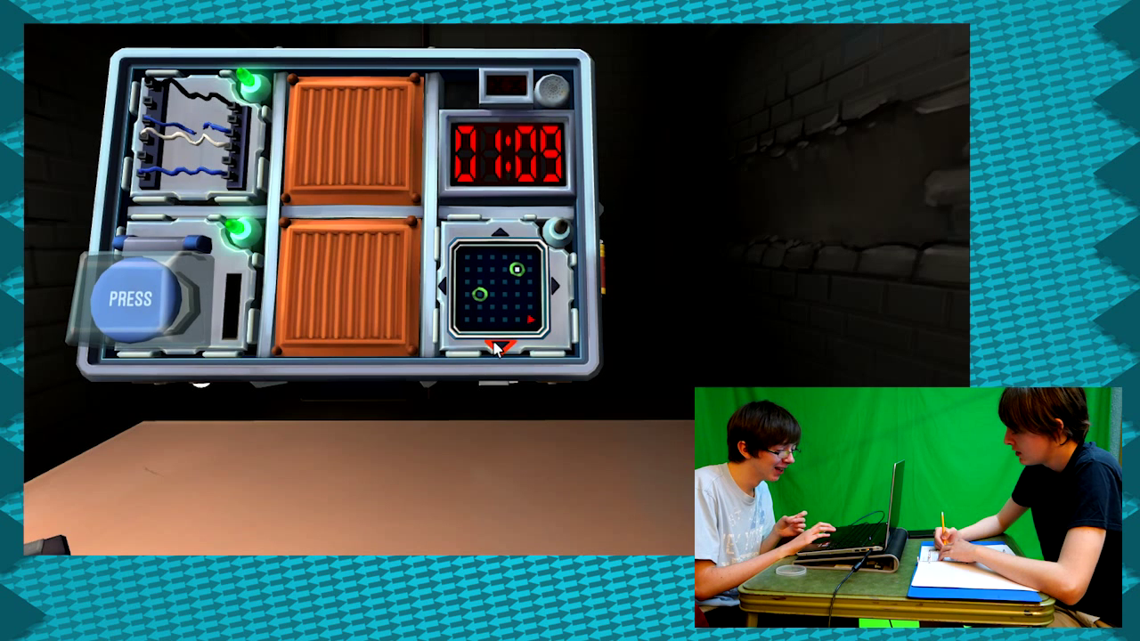
left_click(555, 276)
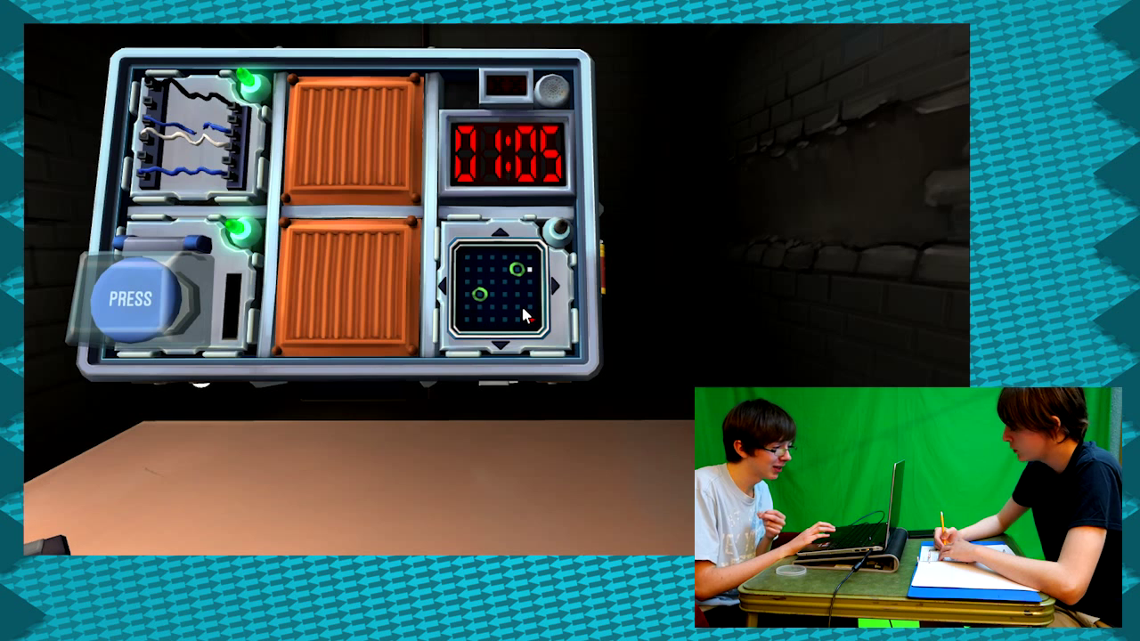
left_click(506, 335)
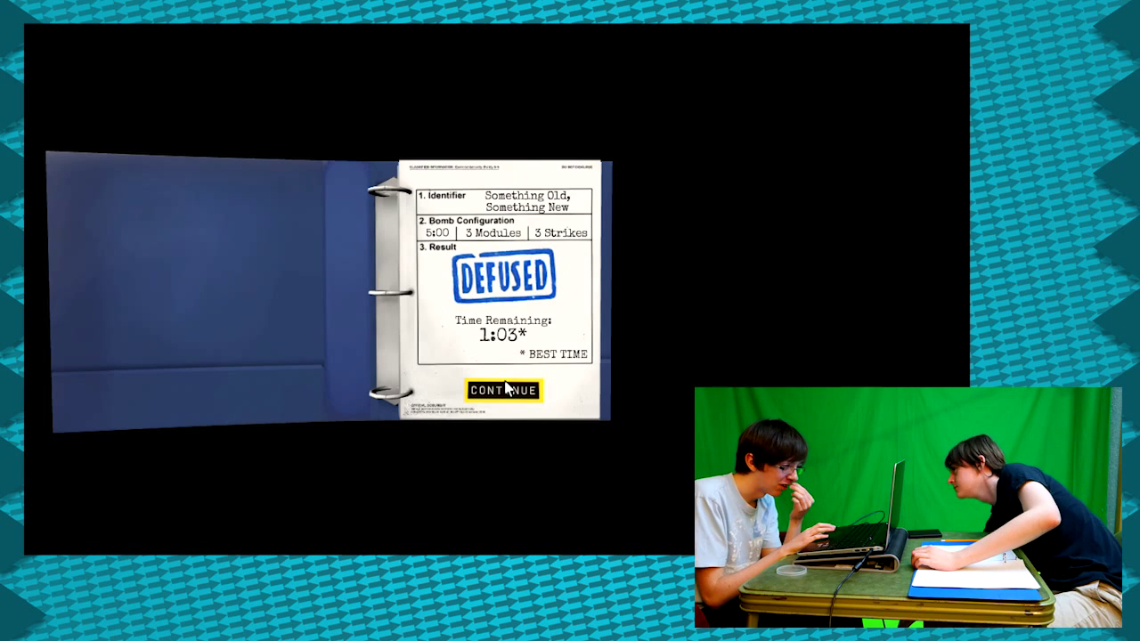
Step: Continue from the second report and start the six-module 'Double Your Money' bomb at 5:00
left_click(503, 390)
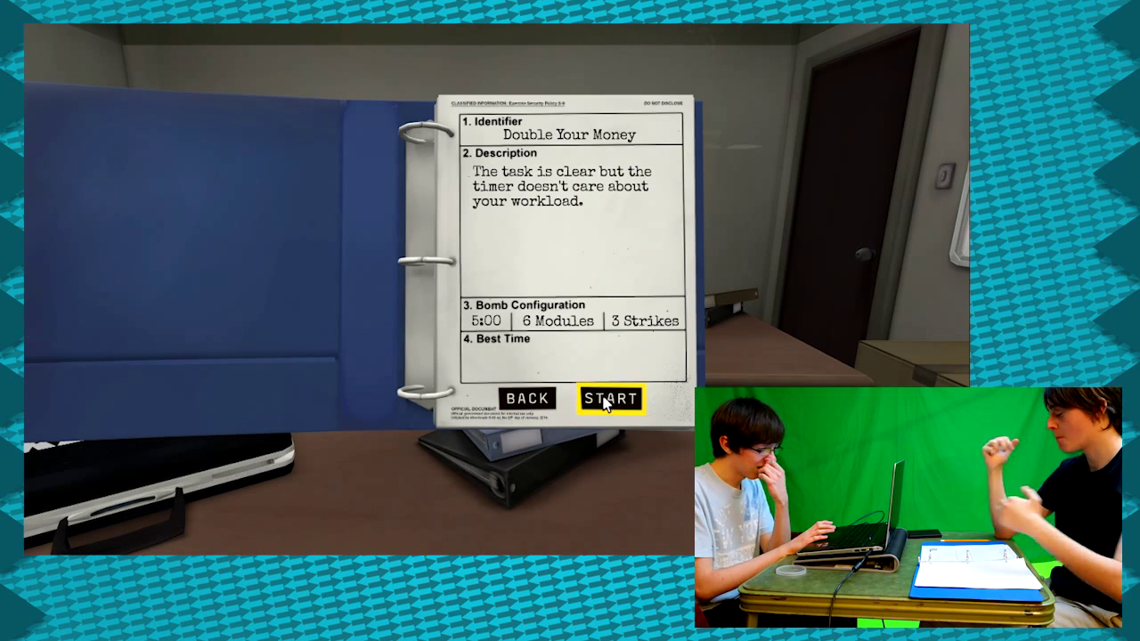
left_click(613, 399)
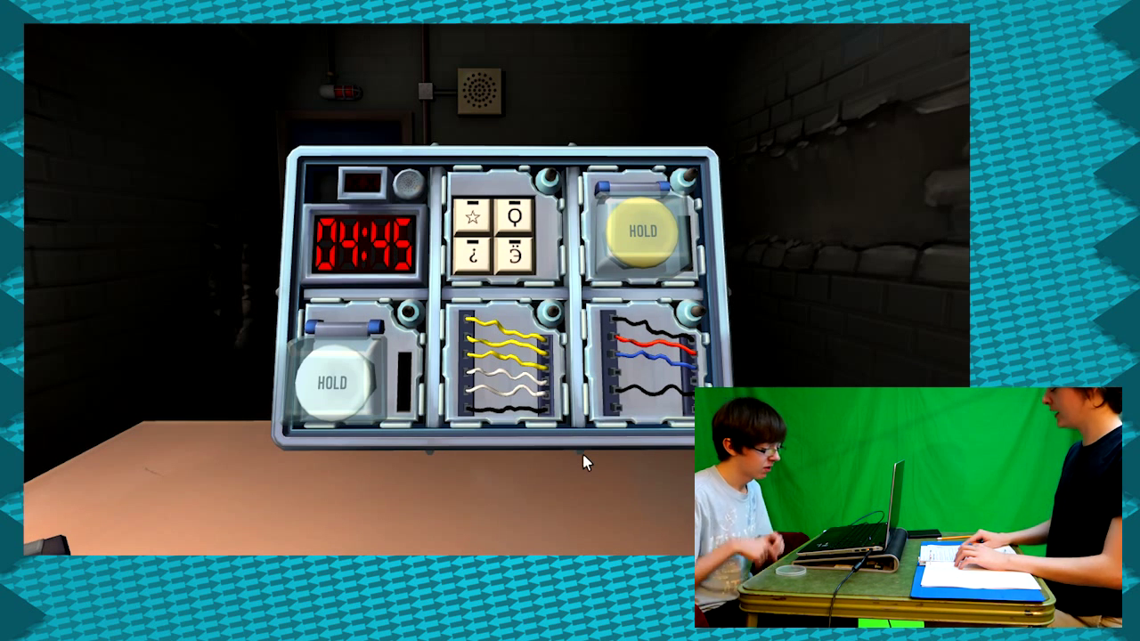
Step: Pick up the Double Your Money bomb and press and hold its white HOLD button
left_click(503, 365)
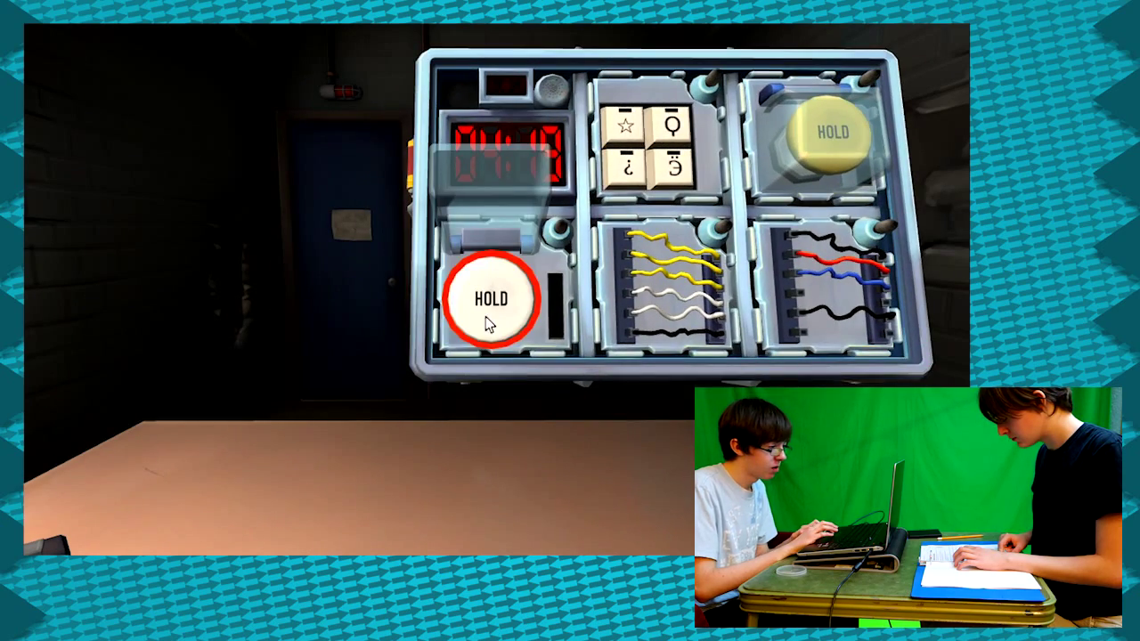
left_click(490, 299)
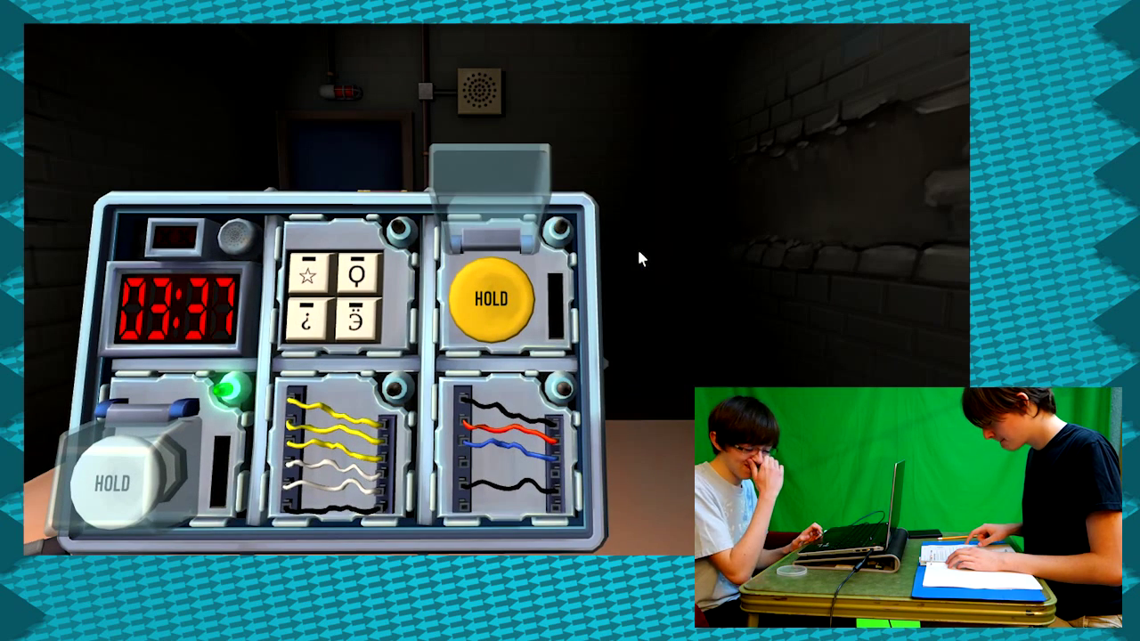
Step: Hold the yellow button until its strip lights, then release it at the right time to disarm it
left_click(490, 300)
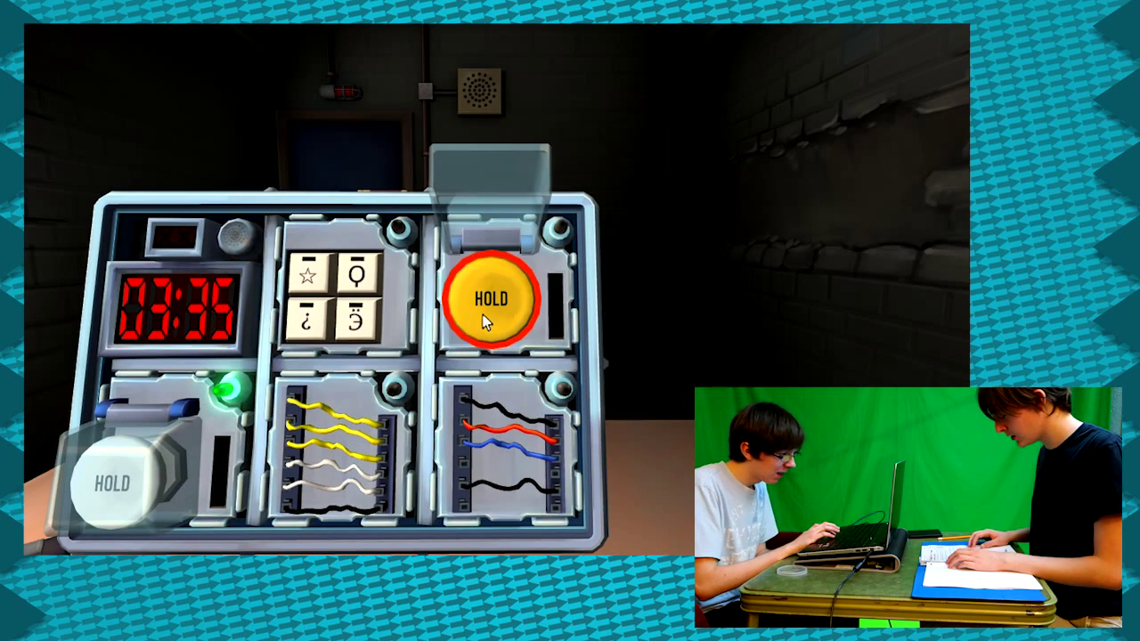
left_click(490, 300)
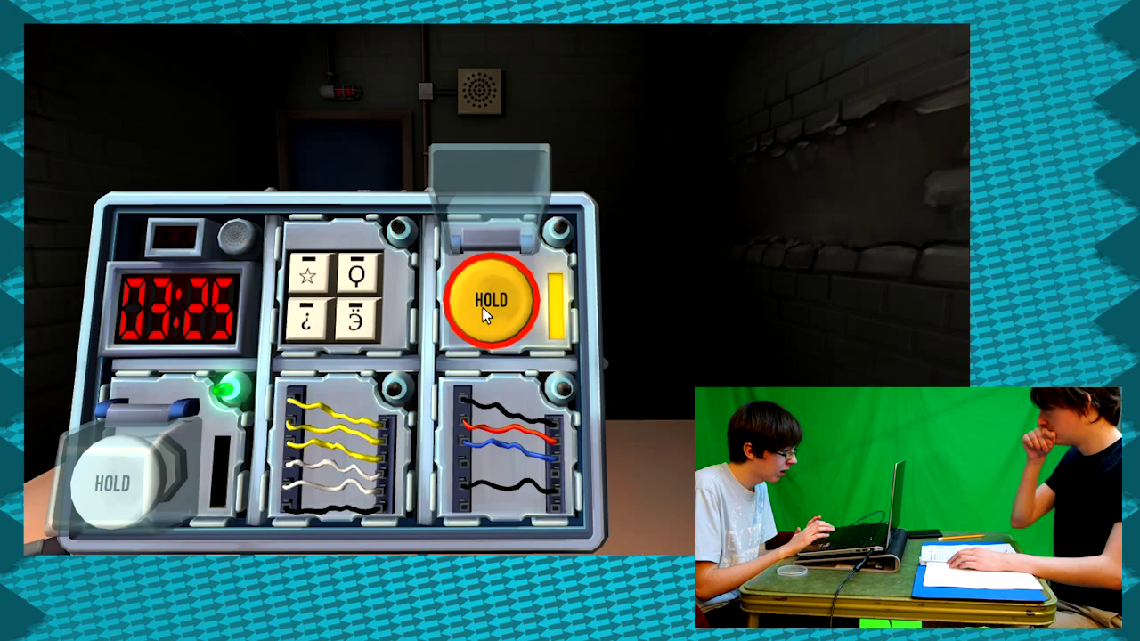
left_click(490, 300)
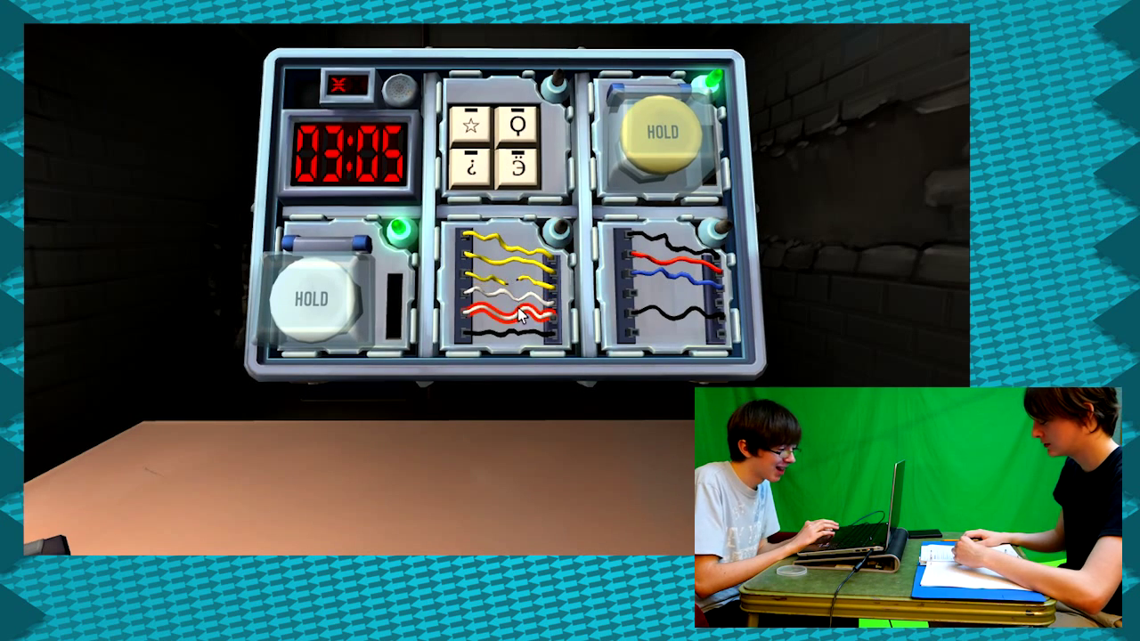
Step: Cut the correct wire on the lower middle wires module
left_click(677, 285)
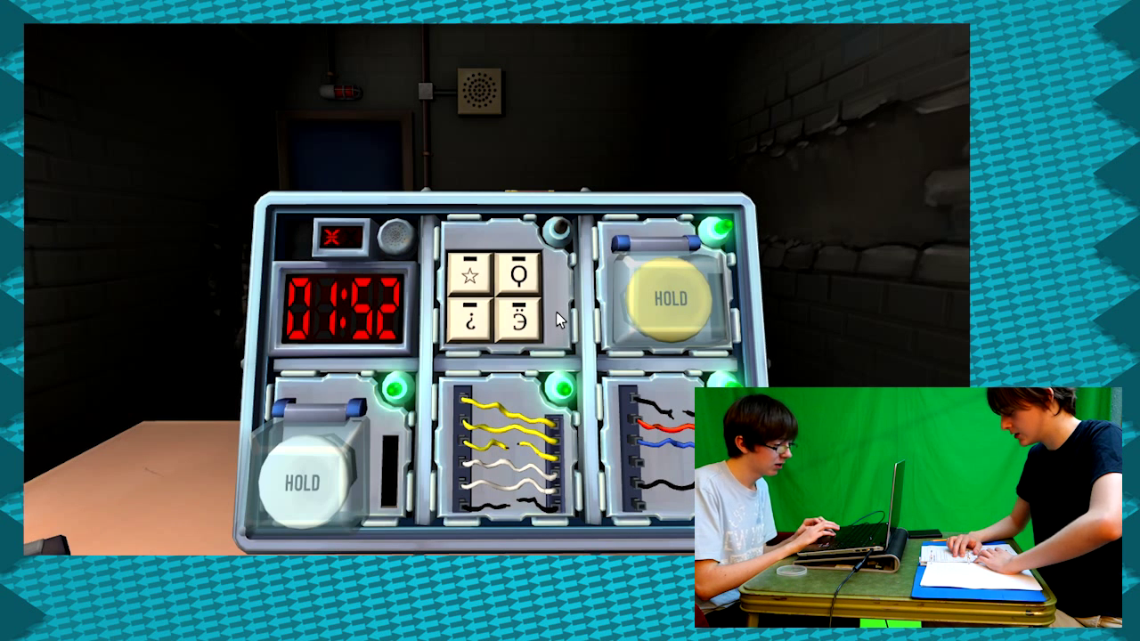
Step: Enter a symbol on the front symbol keypad module
left_click(517, 317)
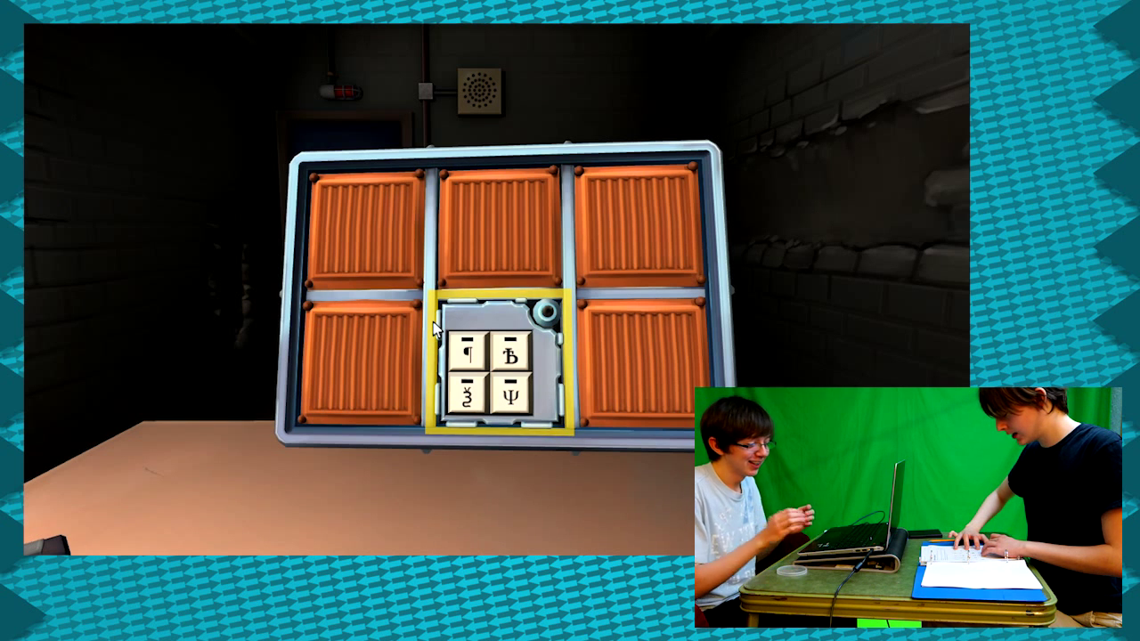
mouse_move(551, 403)
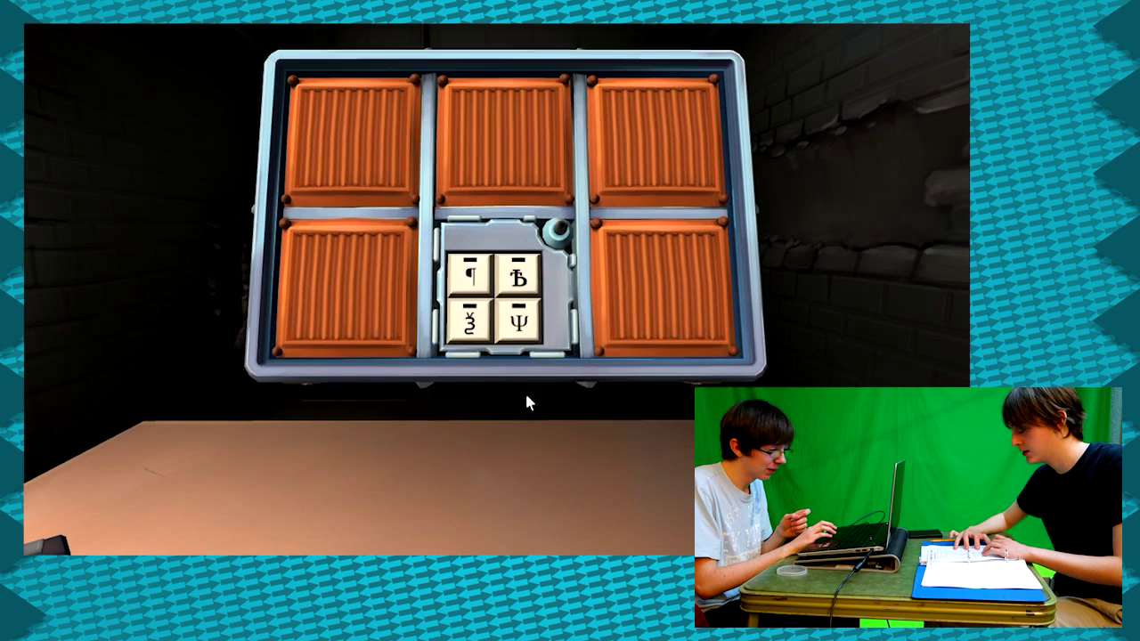
Step: Focus on the second symbol keypad module on the bomb's back face
left_click(518, 319)
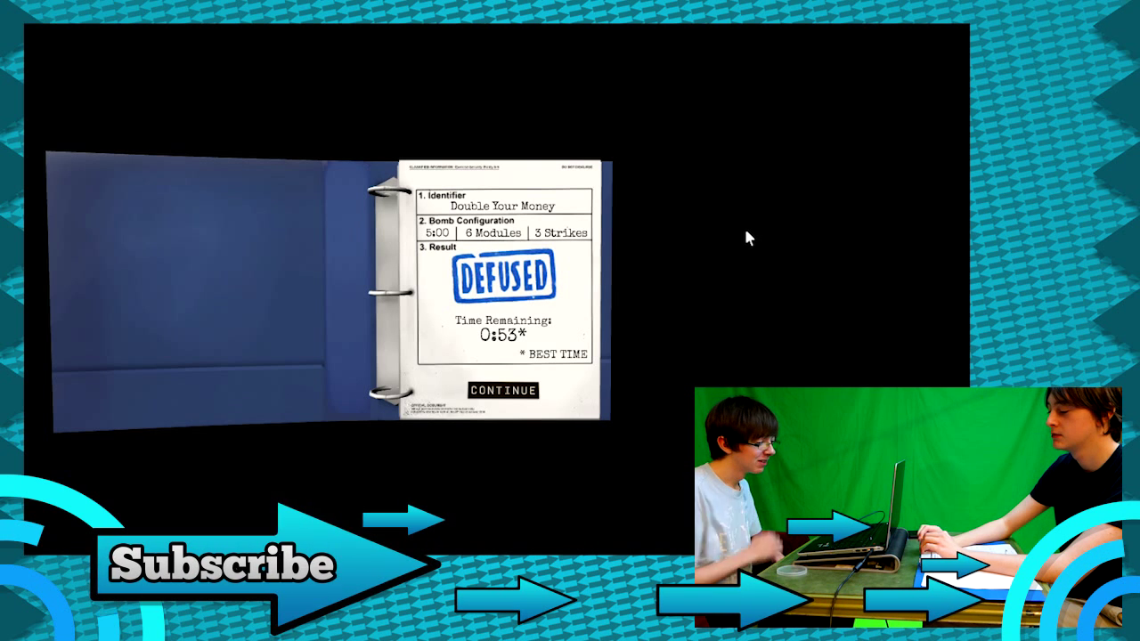
mouse_move(506, 392)
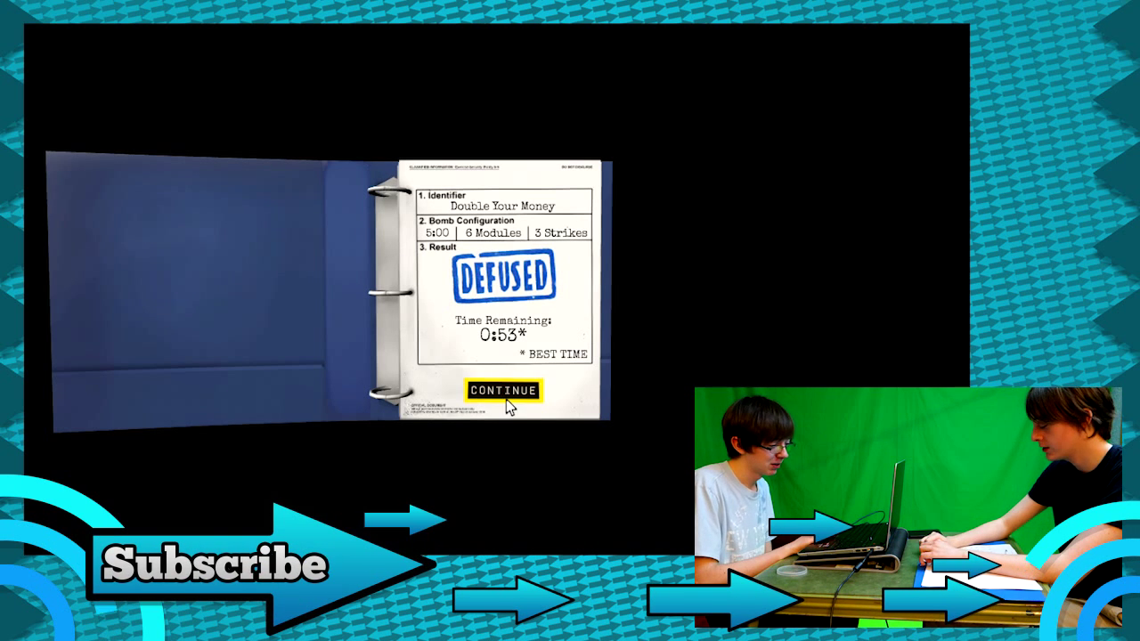
Step: Leave the DEFUSED report for 'Double Your Money' and return to the office
left_click(503, 390)
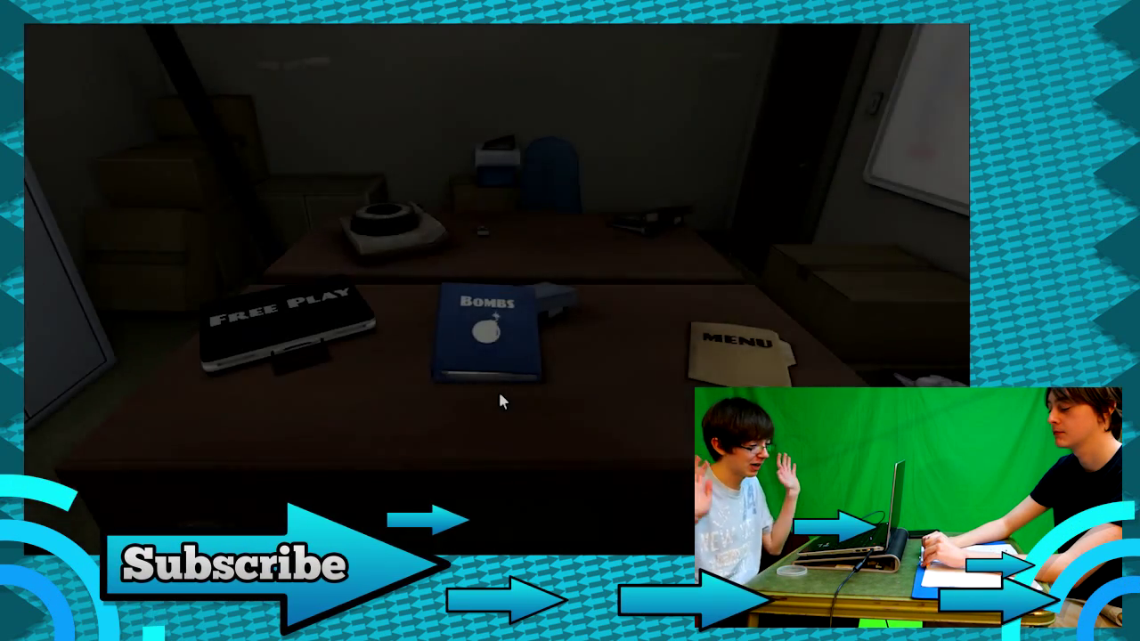